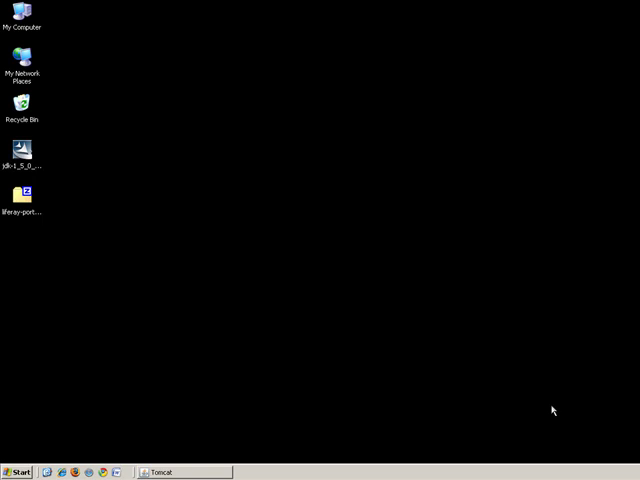
{"action": "mouse_move", "coordinate": [57, 470]}
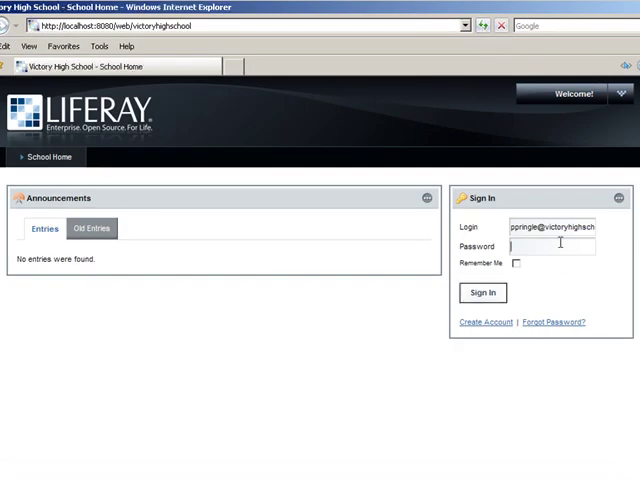
{"action": "type", "text": "••"}
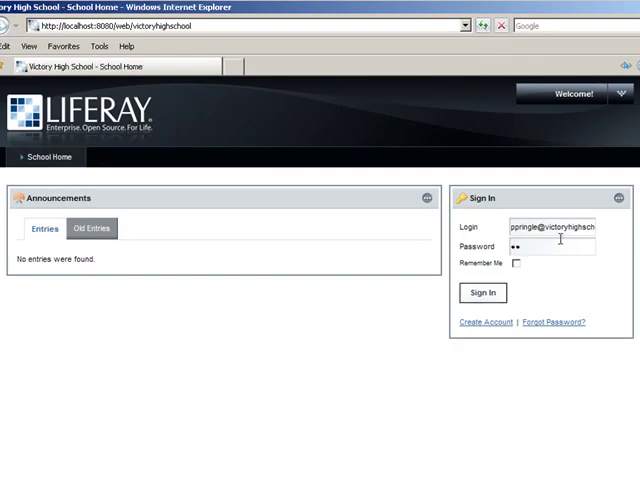
{"action": "left_click", "coordinate": [484, 292]}
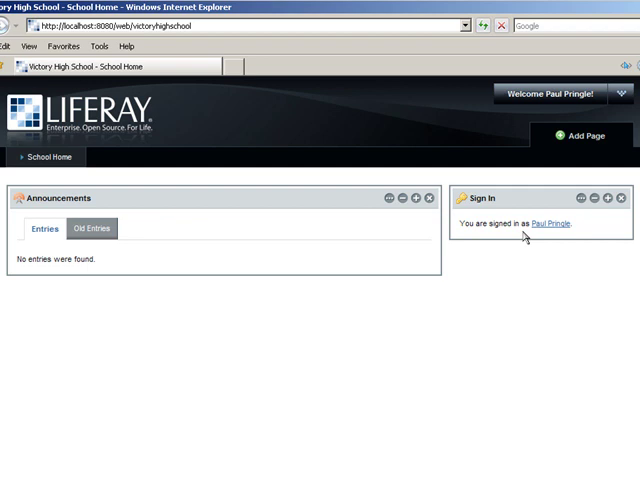
- Go through My Places to the Guest community's Public Pages, then reopen the dock menu
{"action": "left_click", "coordinate": [620, 94]}
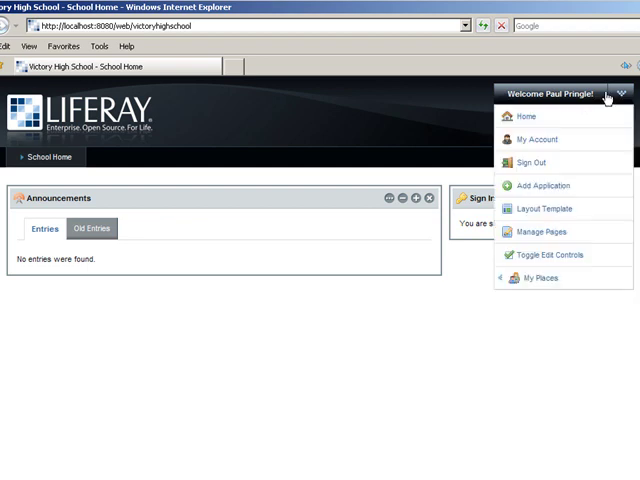
{"action": "left_click", "coordinate": [543, 277]}
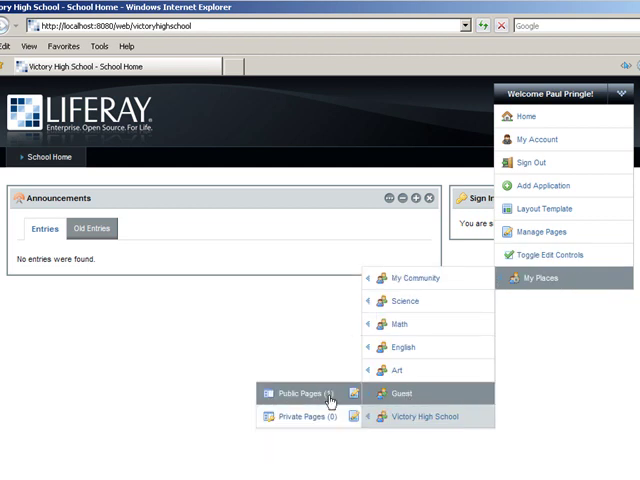
{"action": "left_click", "coordinate": [401, 392]}
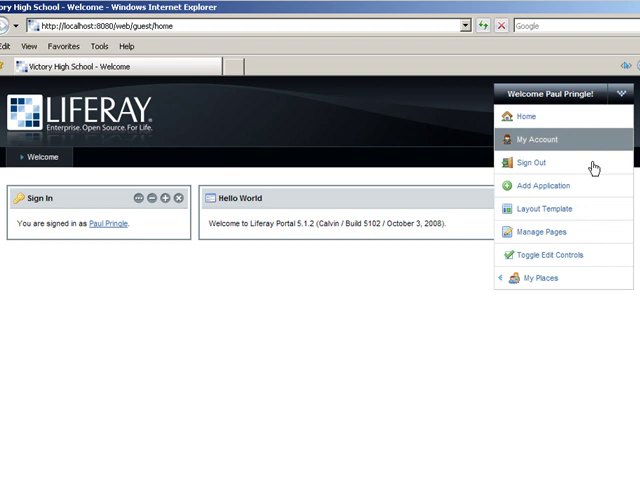
{"action": "left_click", "coordinate": [548, 231]}
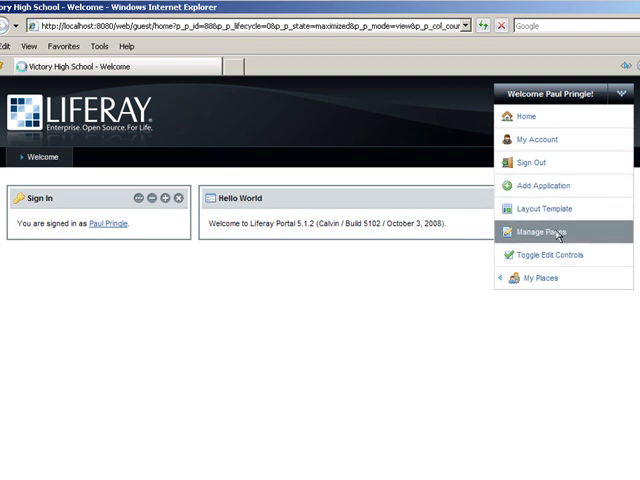
- In Manage Pages, add a top-level page named 'Admin' under Guest
{"action": "left_click", "coordinate": [549, 232]}
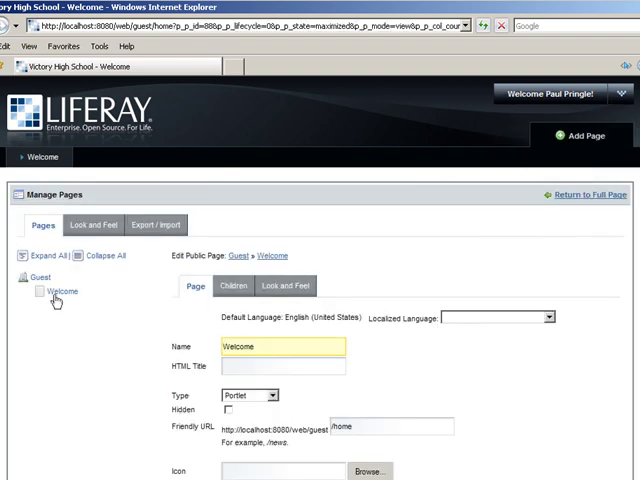
{"action": "left_click", "coordinate": [44, 277]}
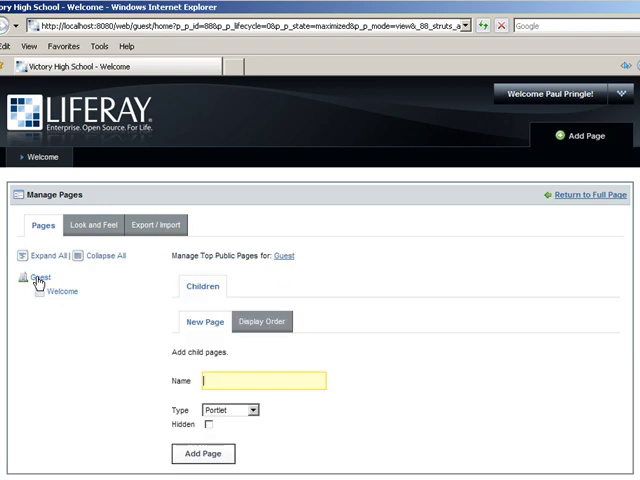
{"action": "type", "text": "A"}
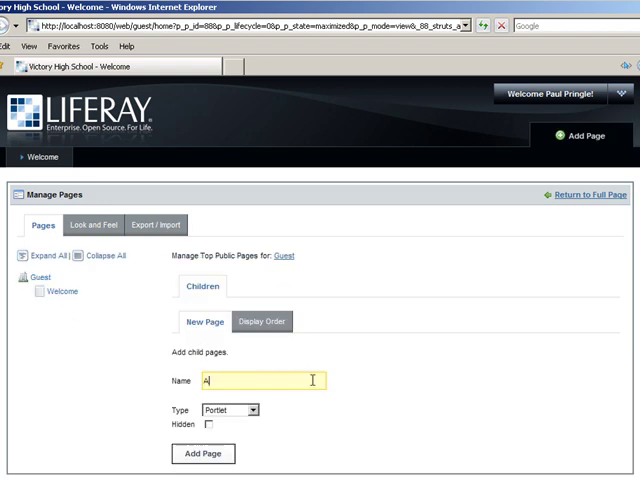
{"action": "type", "text": "dmin"}
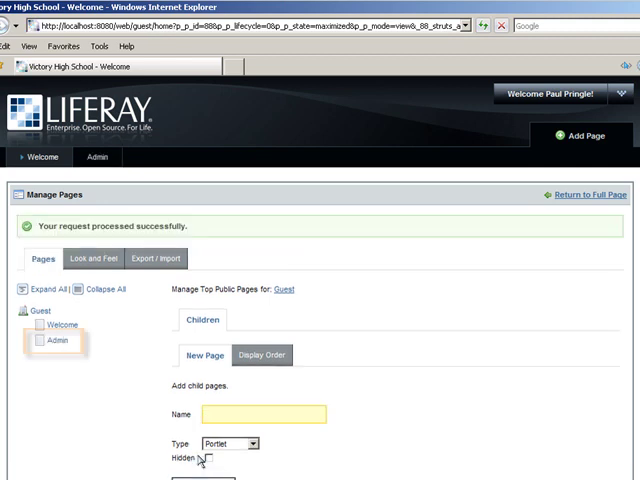
{"action": "left_click", "coordinate": [54, 343]}
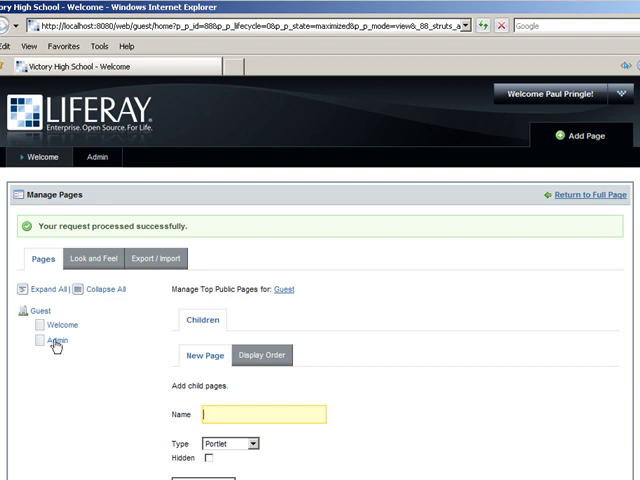
- Revoke the Guest role's View permission on the Admin page
{"action": "left_click", "coordinate": [57, 338]}
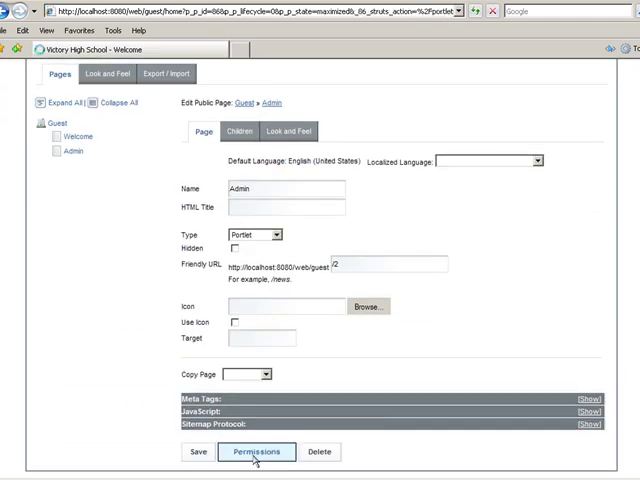
{"action": "left_click", "coordinate": [256, 451]}
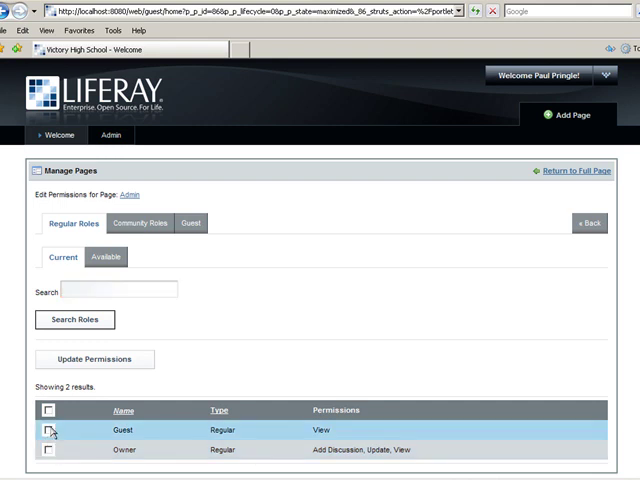
{"action": "left_click", "coordinate": [47, 430]}
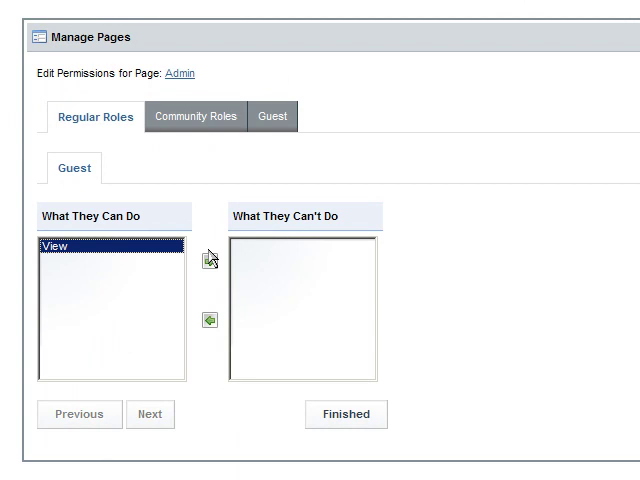
{"action": "left_click", "coordinate": [209, 262]}
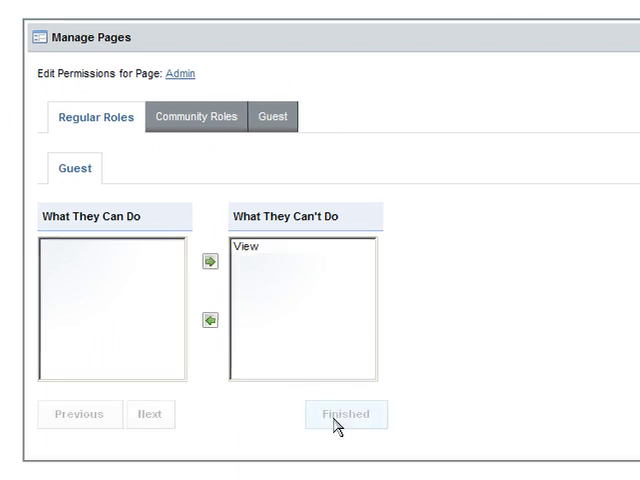
{"action": "left_click", "coordinate": [345, 414]}
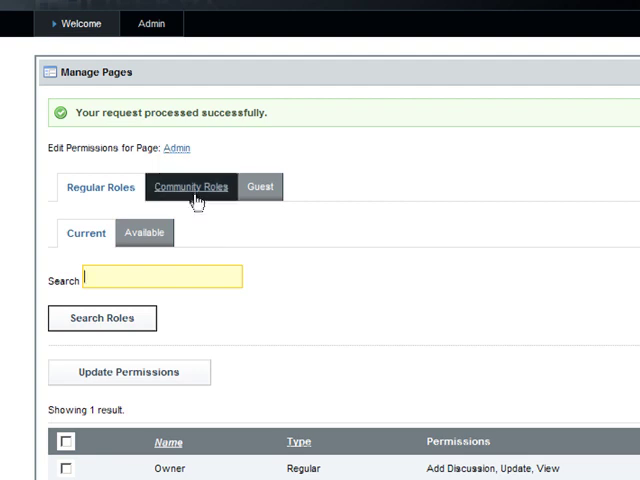
- Remove community members' Add Discussion and View rights on Admin, apply, and return to full page
{"action": "left_click", "coordinate": [189, 187]}
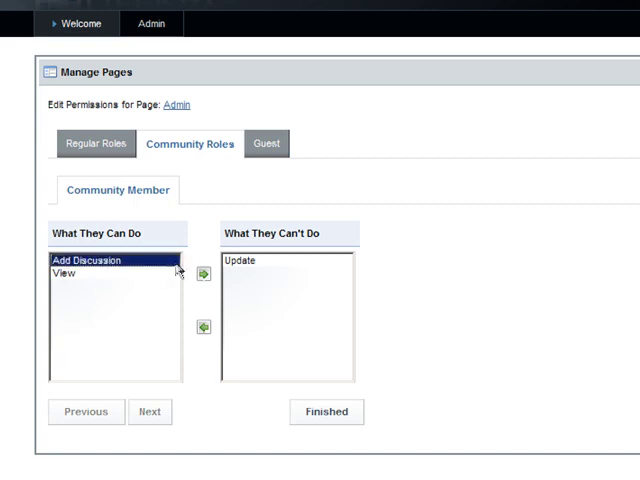
{"action": "left_click", "coordinate": [203, 276]}
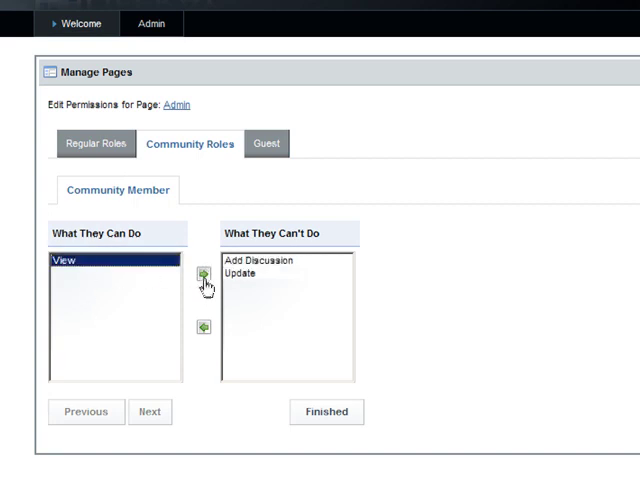
{"action": "left_click", "coordinate": [203, 275]}
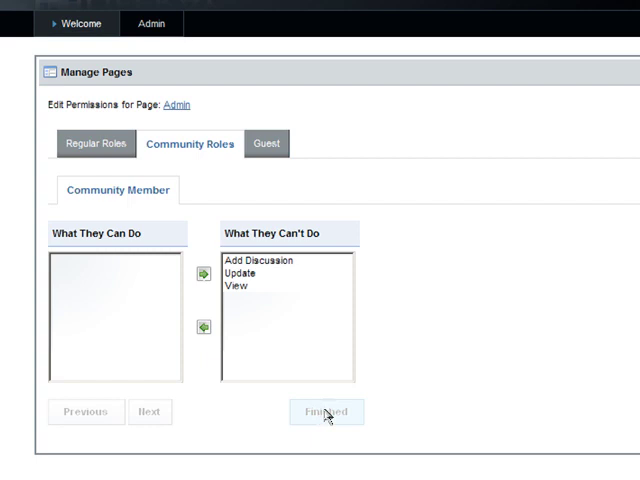
{"action": "left_click", "coordinate": [326, 411]}
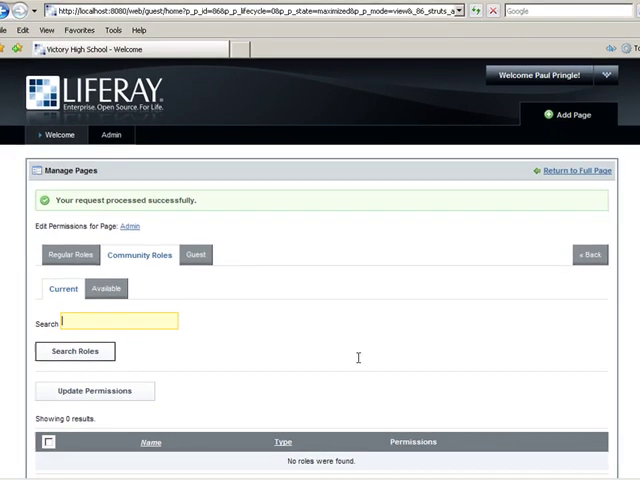
{"action": "left_click", "coordinate": [571, 170]}
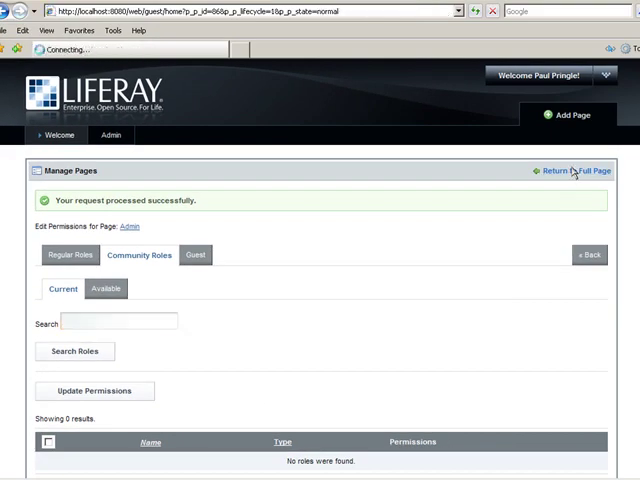
{"action": "left_click", "coordinate": [556, 171]}
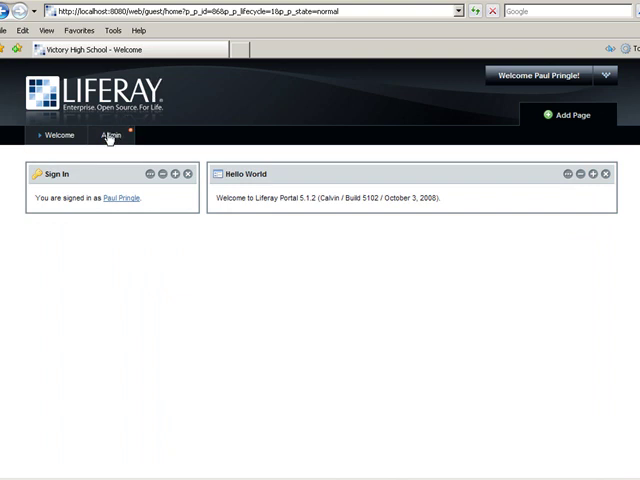
- Add the Enterprise Admin portlet to the Admin page through Add Application
{"action": "left_click", "coordinate": [108, 135]}
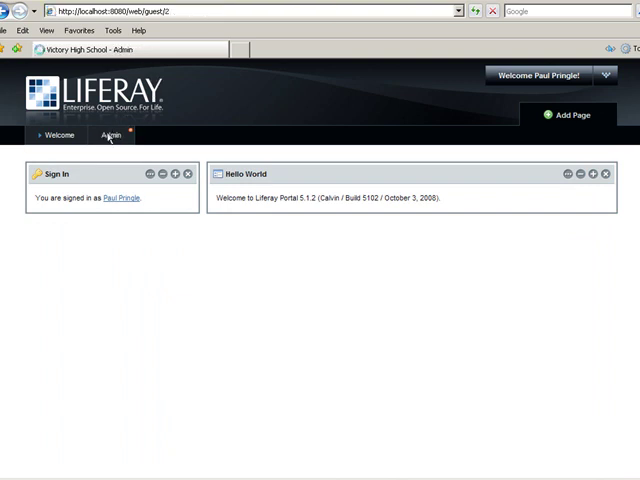
{"action": "left_click", "coordinate": [607, 77]}
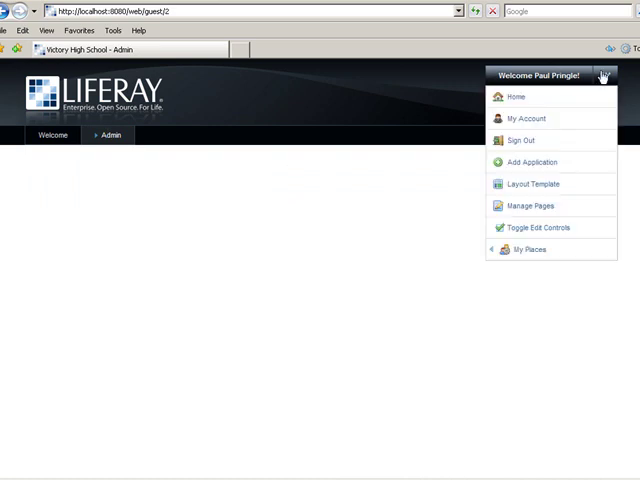
{"action": "left_click", "coordinate": [531, 162]}
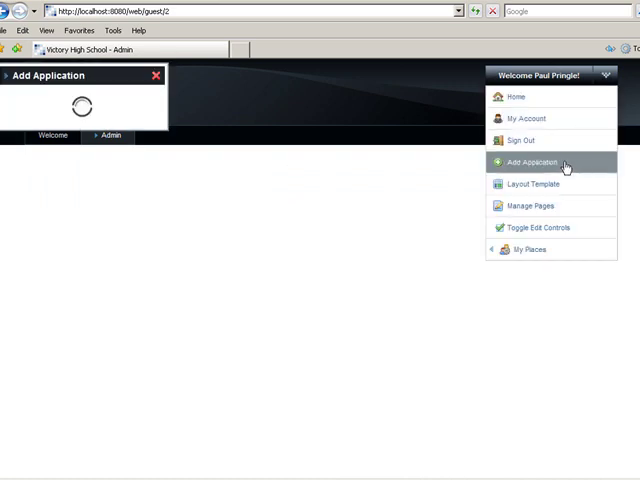
{"action": "left_click", "coordinate": [535, 162]}
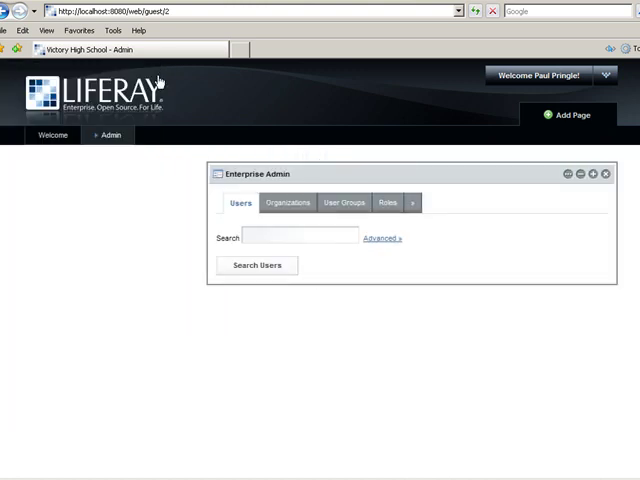
{"action": "left_click", "coordinate": [605, 75]}
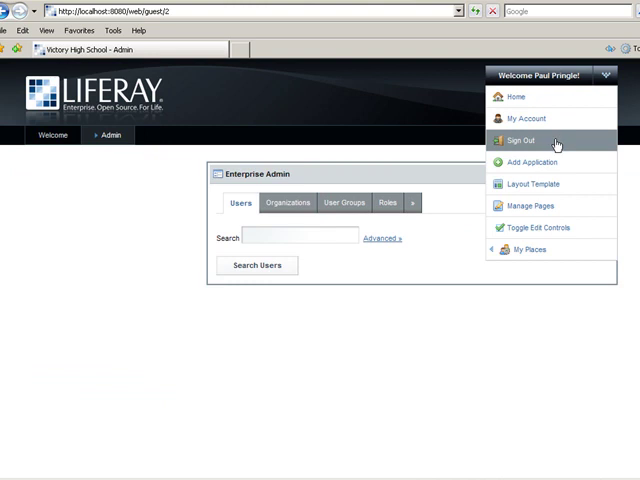
- Sign out Paul Pringle and sign in as janitor james, who sees only Welcome
{"action": "left_click", "coordinate": [524, 139]}
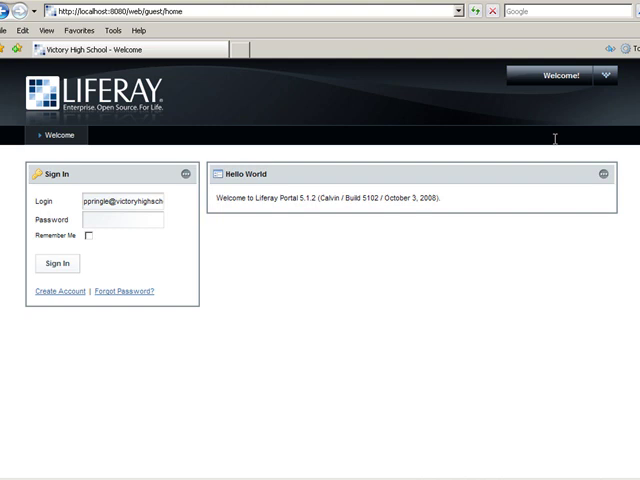
{"action": "mouse_move", "coordinate": [543, 140]}
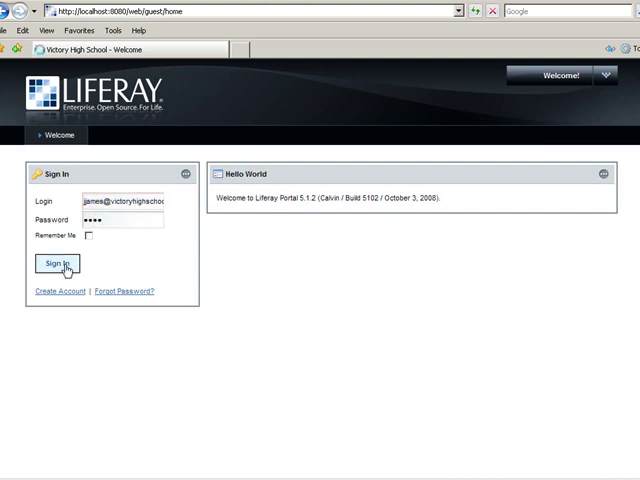
{"action": "left_click", "coordinate": [57, 264]}
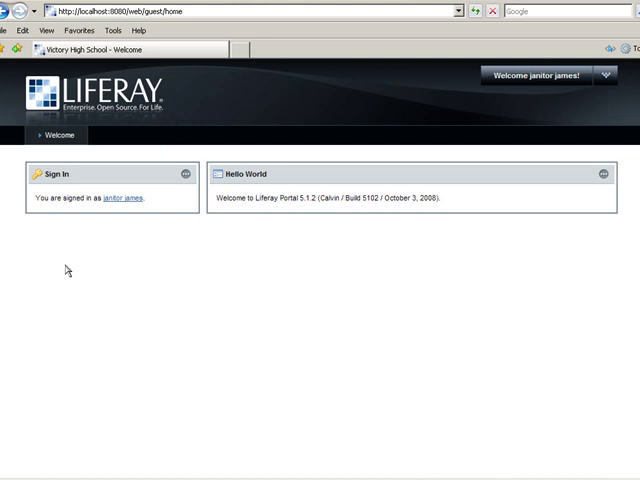
{"action": "left_click", "coordinate": [604, 77]}
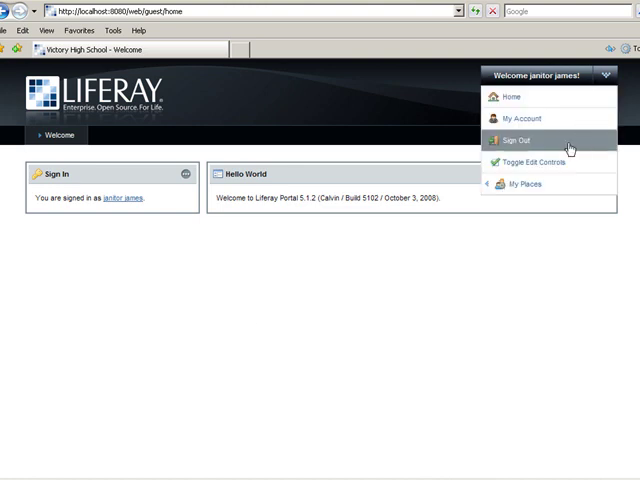
- Sign out janitor james, sign in as administrator Test Test, and maximize Enterprise Admin
{"action": "left_click", "coordinate": [517, 140]}
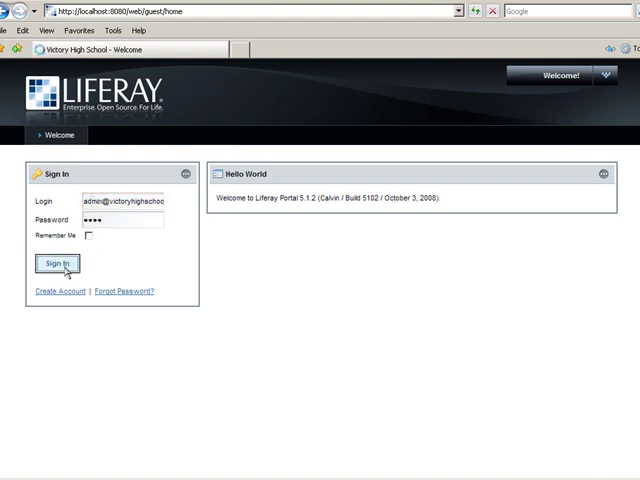
{"action": "left_click", "coordinate": [58, 264]}
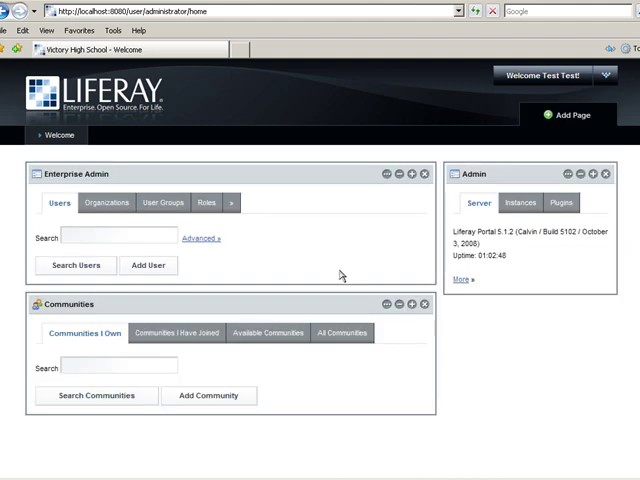
{"action": "left_click", "coordinate": [230, 203]}
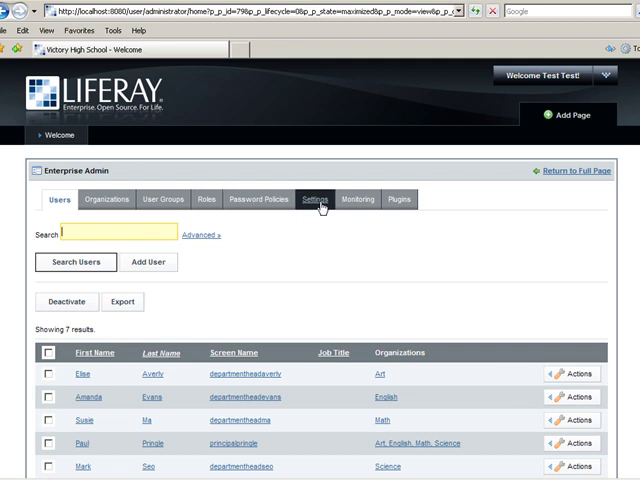
- Open Enterprise Admin's Settings and choose Change under the Display section logo
{"action": "left_click", "coordinate": [315, 199]}
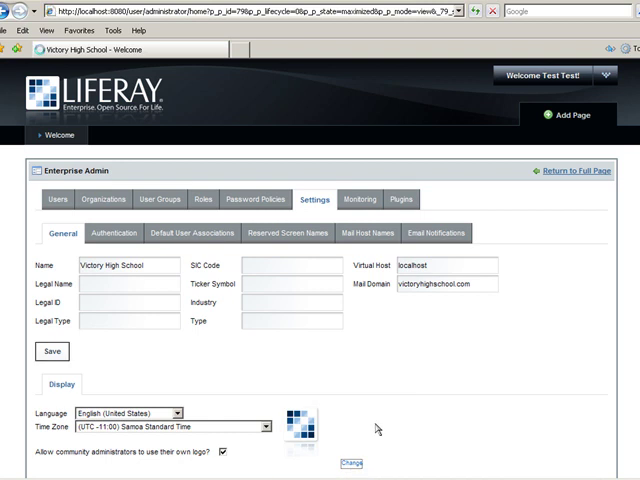
{"action": "left_click", "coordinate": [347, 463]}
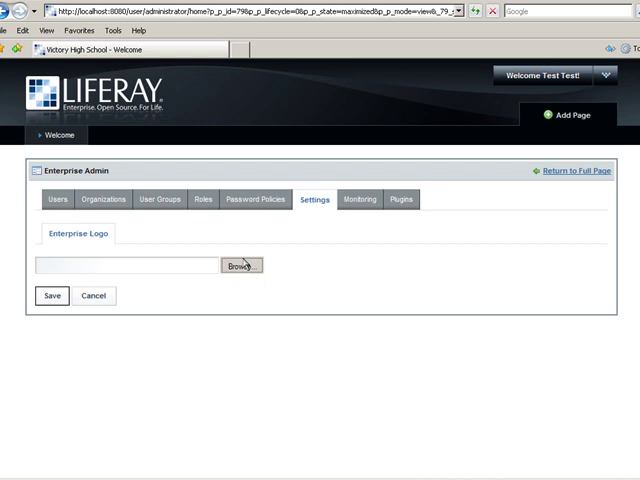
- Save 'victory vipers logo.JPG' from the Logos folder as the enterprise logo, then return to full page
{"action": "left_click", "coordinate": [241, 266]}
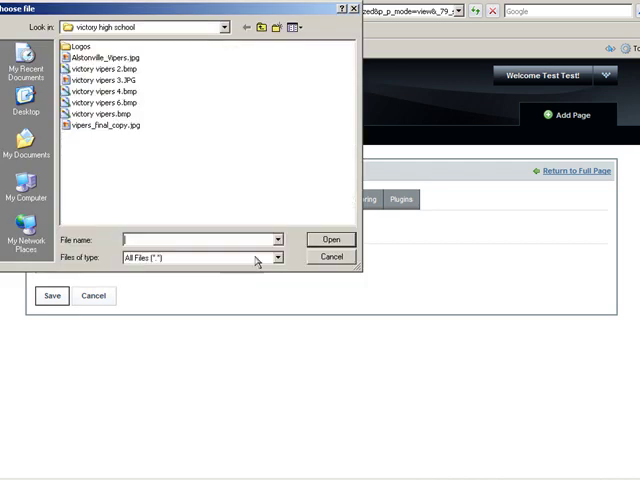
{"action": "left_click", "coordinate": [78, 46]}
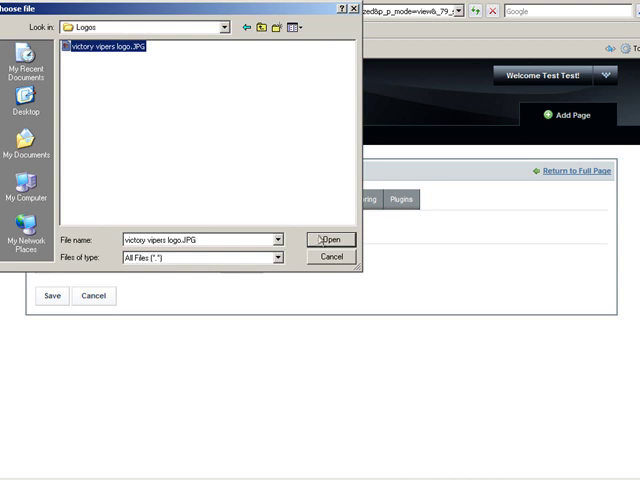
{"action": "left_click", "coordinate": [328, 239]}
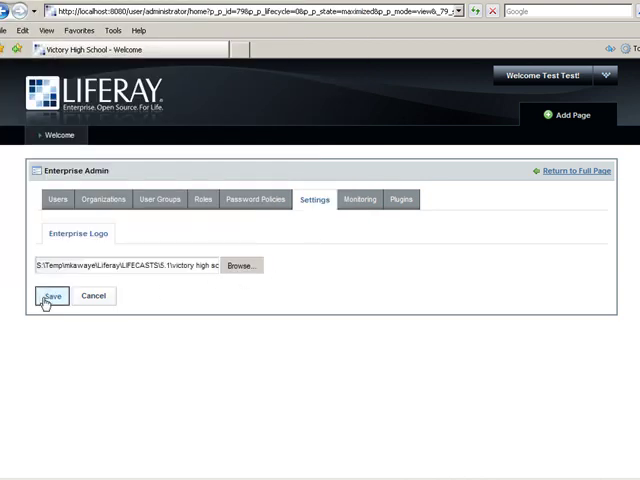
{"action": "left_click", "coordinate": [51, 296]}
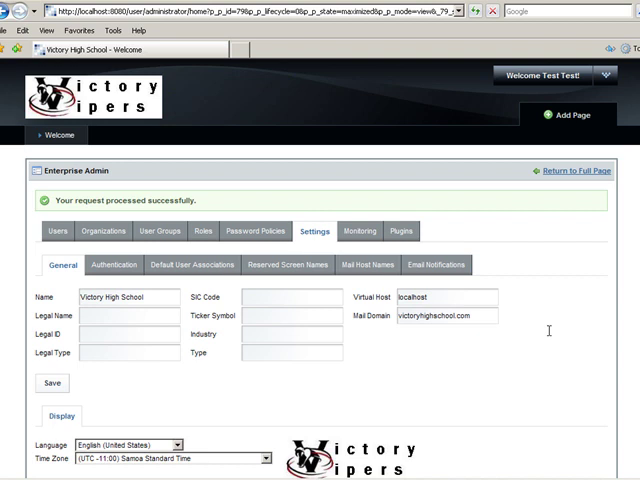
{"action": "left_click", "coordinate": [578, 170]}
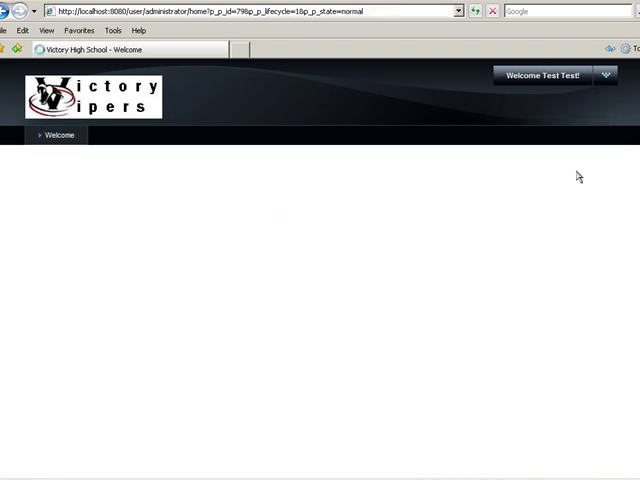